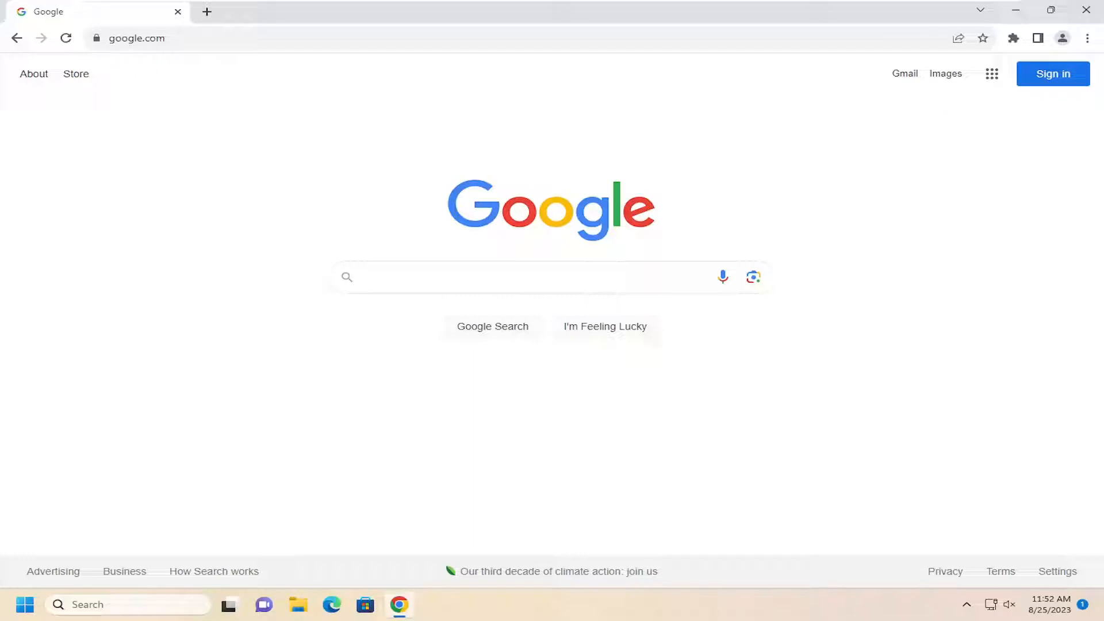
mouse_move(990, 113)
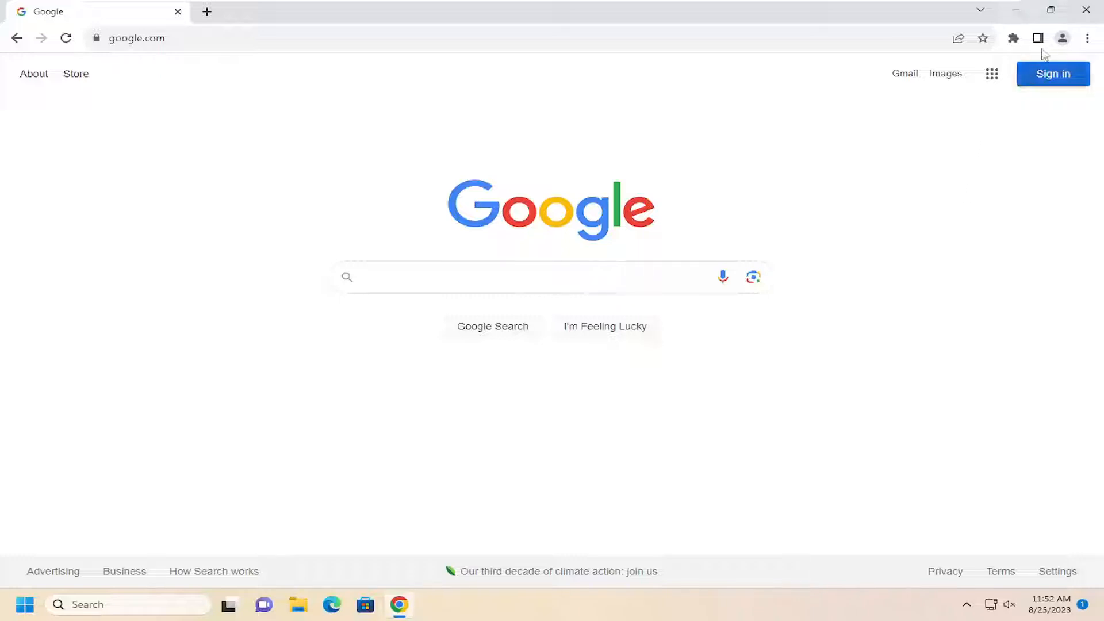
Open Chrome Settings in a new tab and go to Privacy and security.
click(1086, 38)
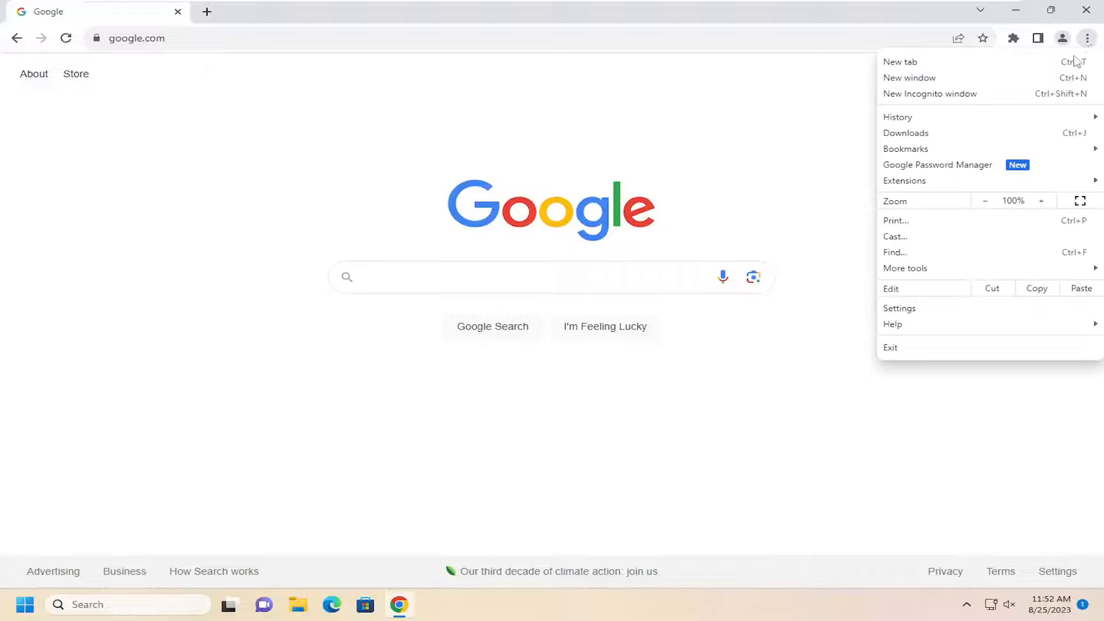
click(899, 308)
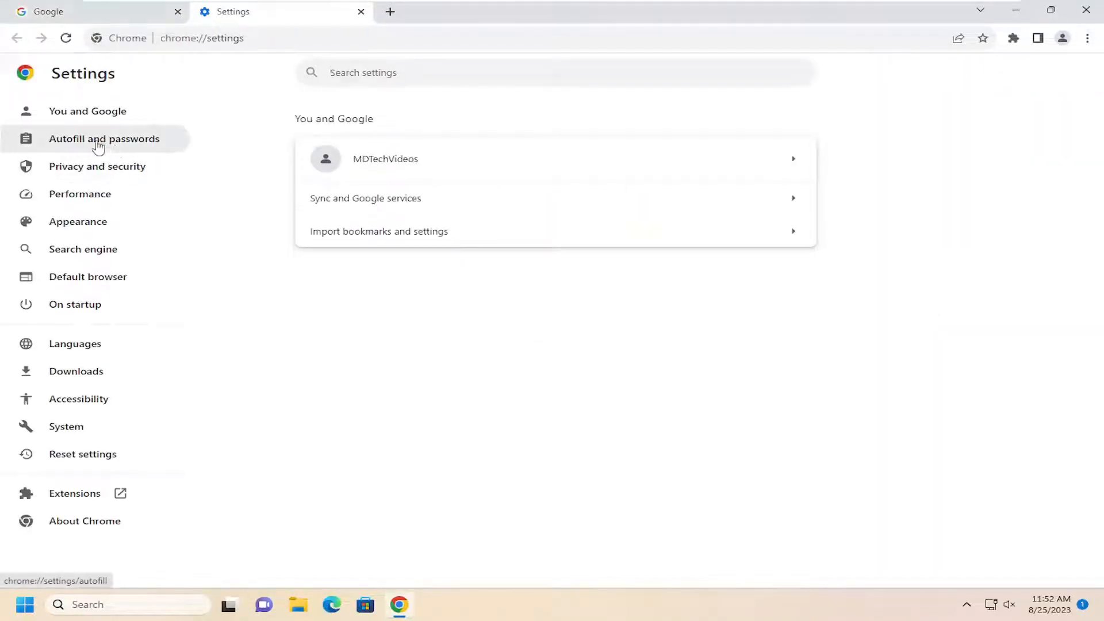
click(97, 166)
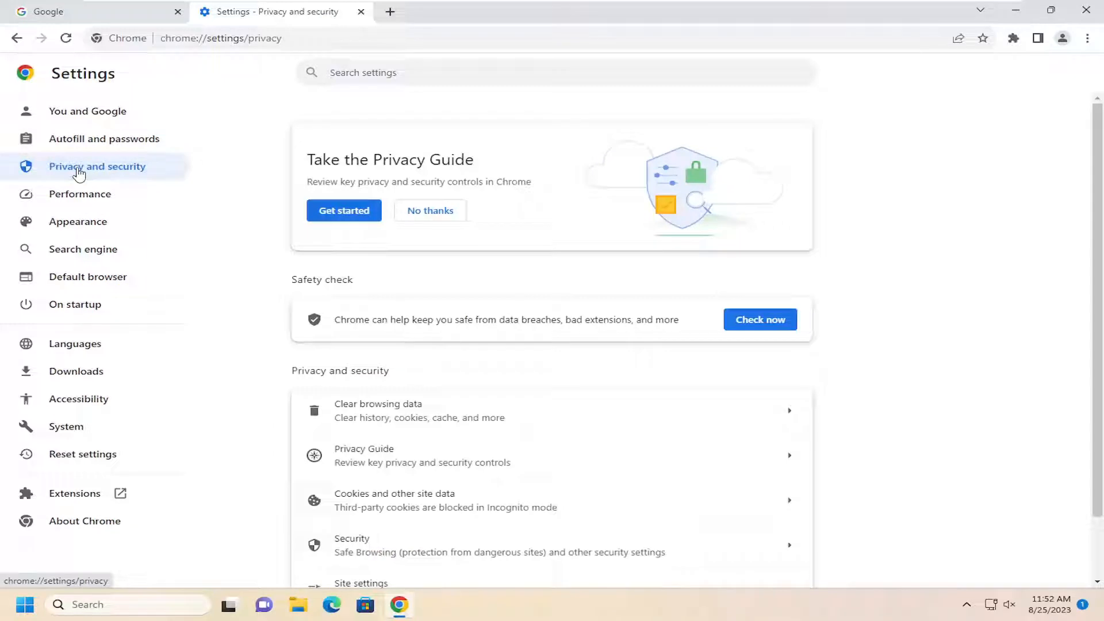
scroll(down, 3)
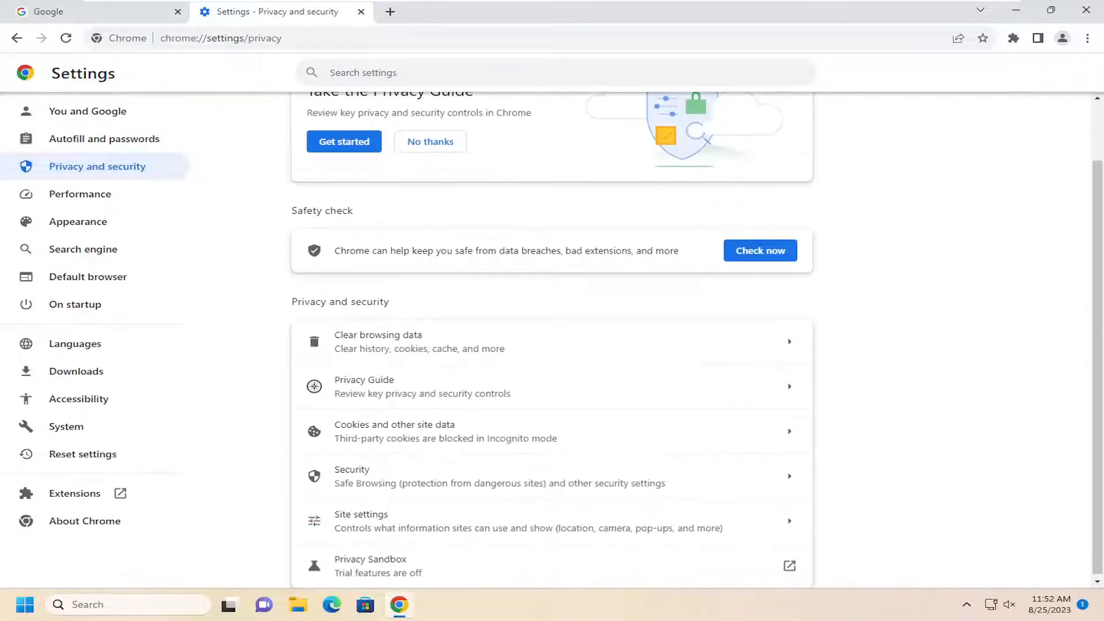
mouse_move(383, 354)
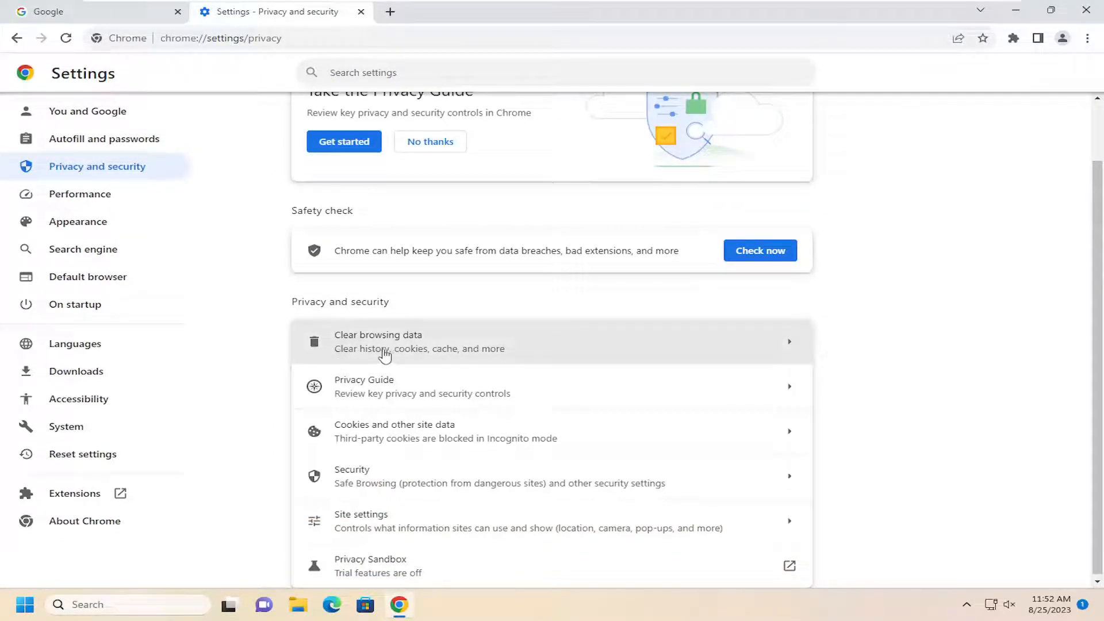
Bring up the Clear browsing data dialog with history, cookies and cache ticked for the last hour.
click(379, 342)
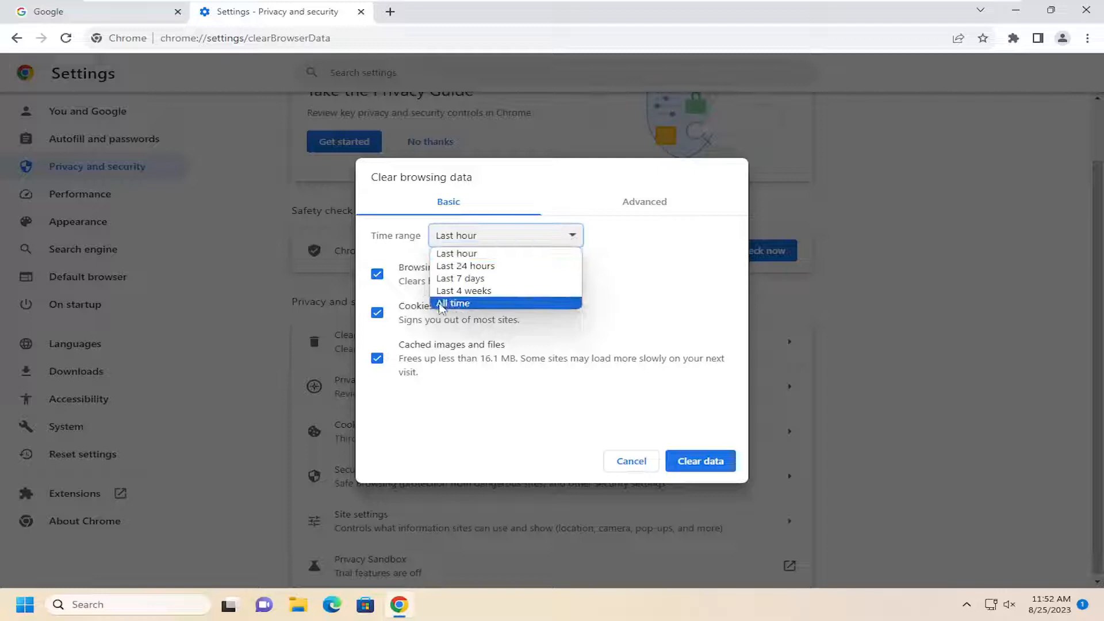
mouse_move(463, 291)
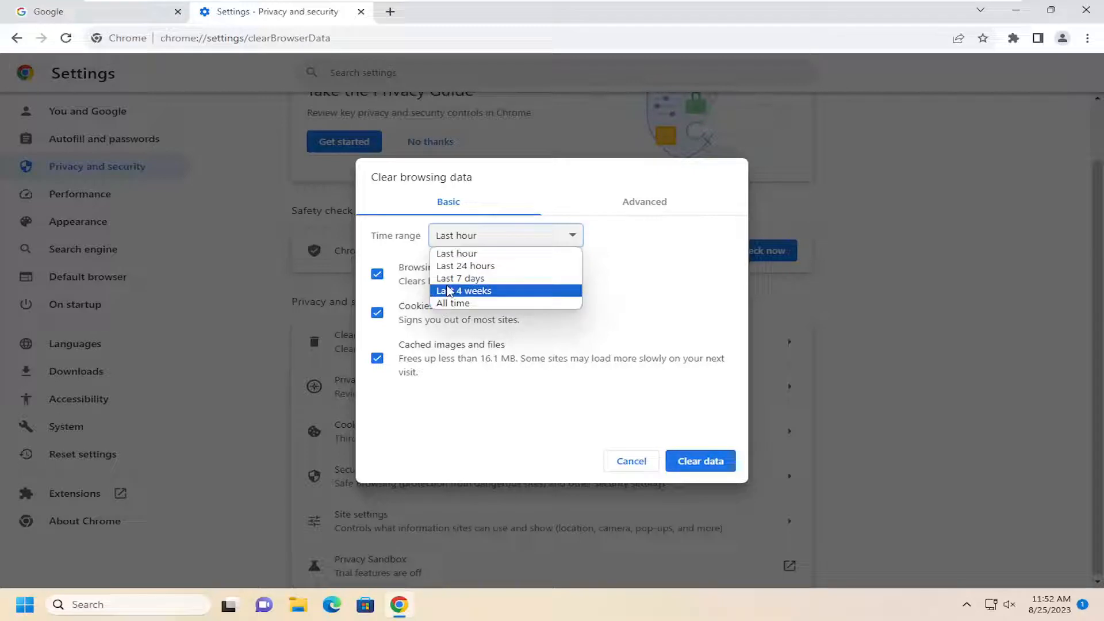
mouse_move(464, 266)
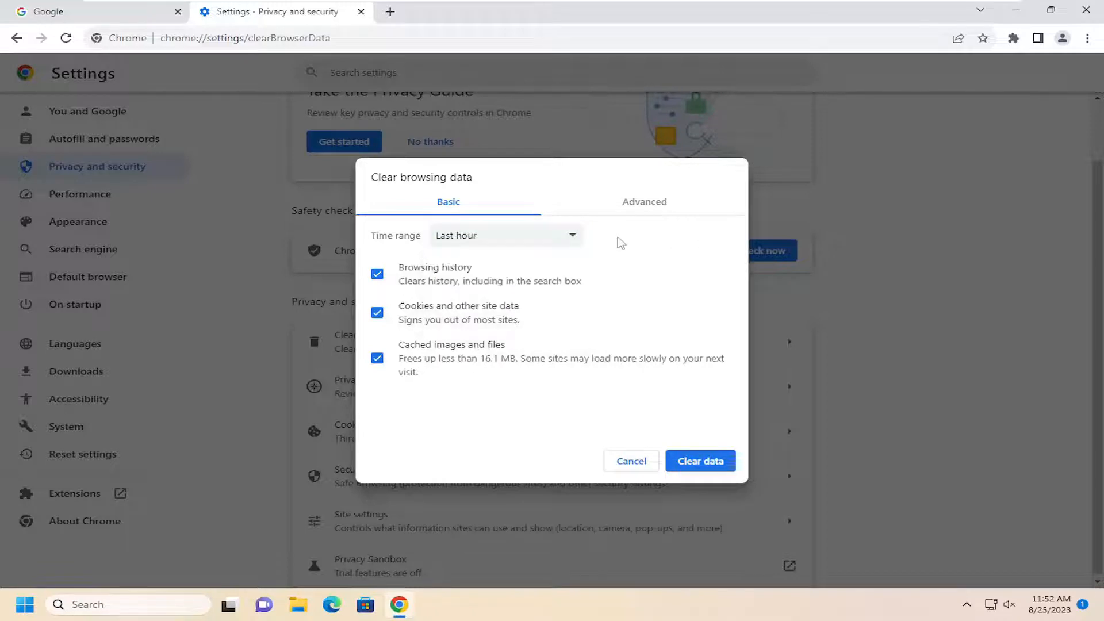
mouse_move(415, 294)
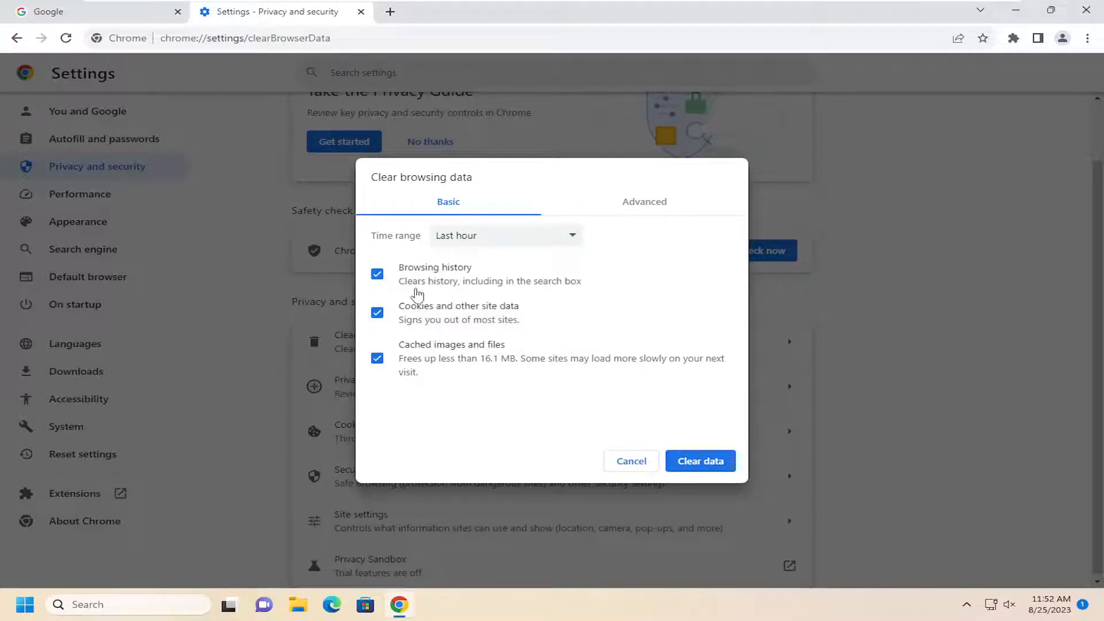
mouse_move(485, 285)
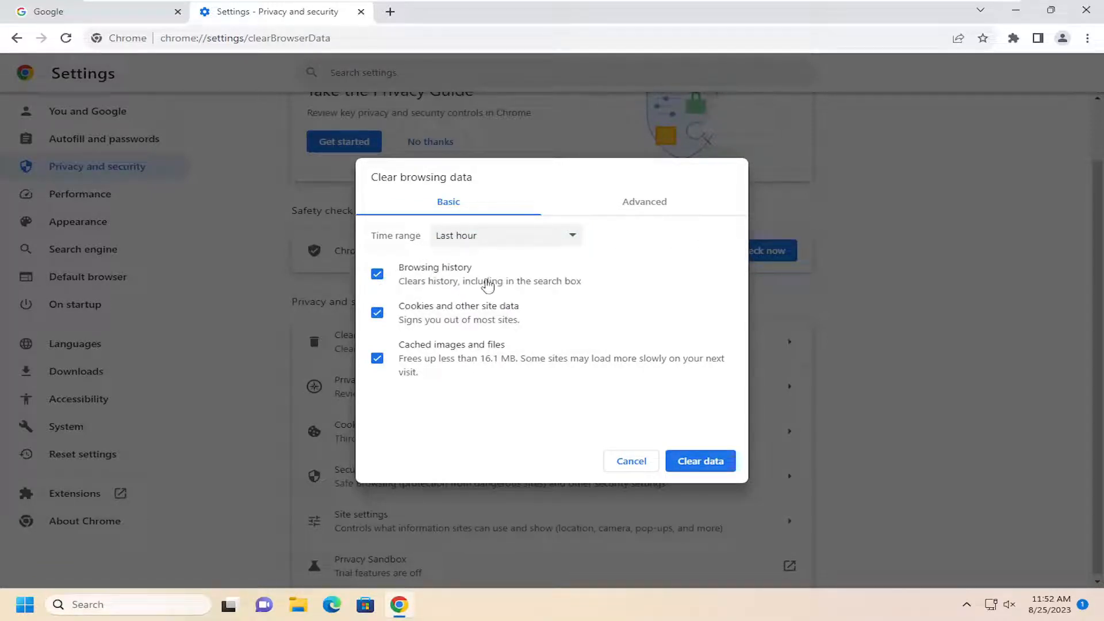
mouse_move(421, 319)
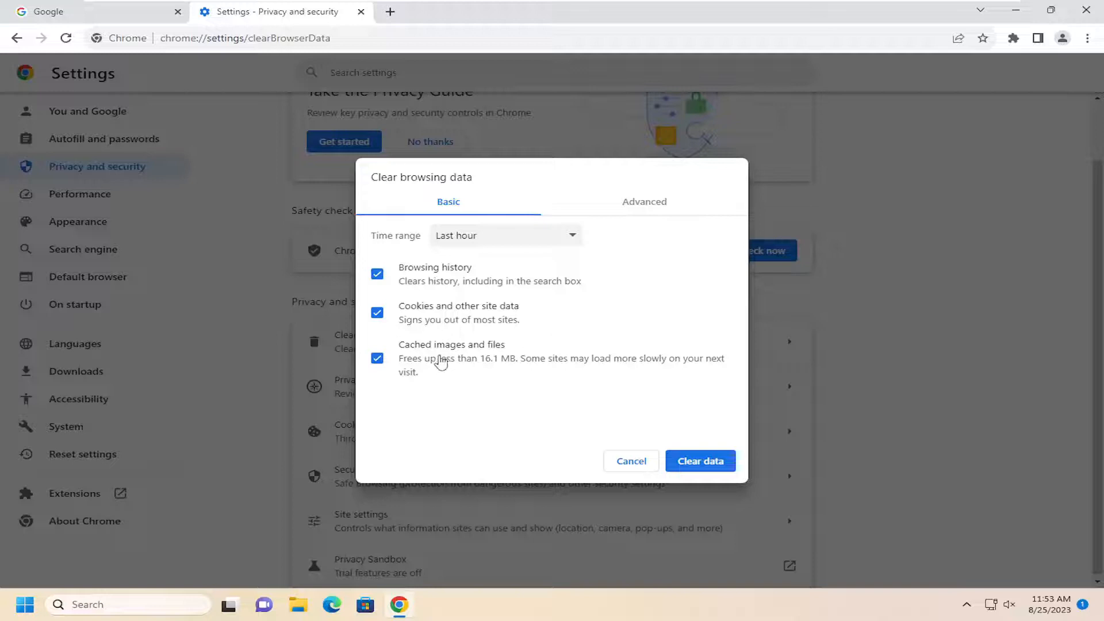
mouse_move(448, 375)
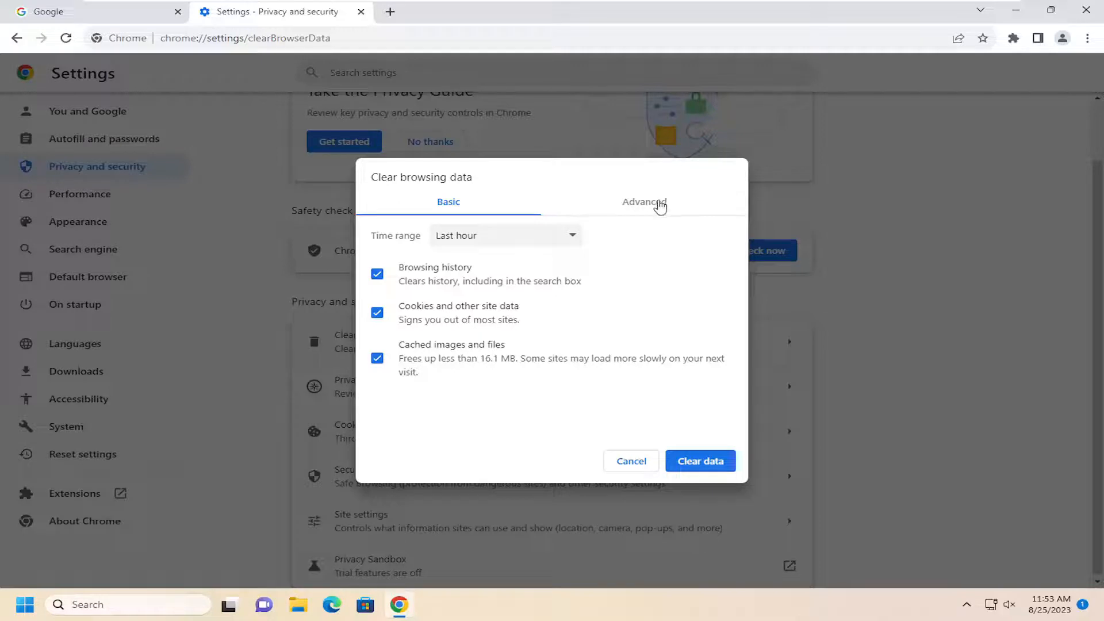
click(643, 201)
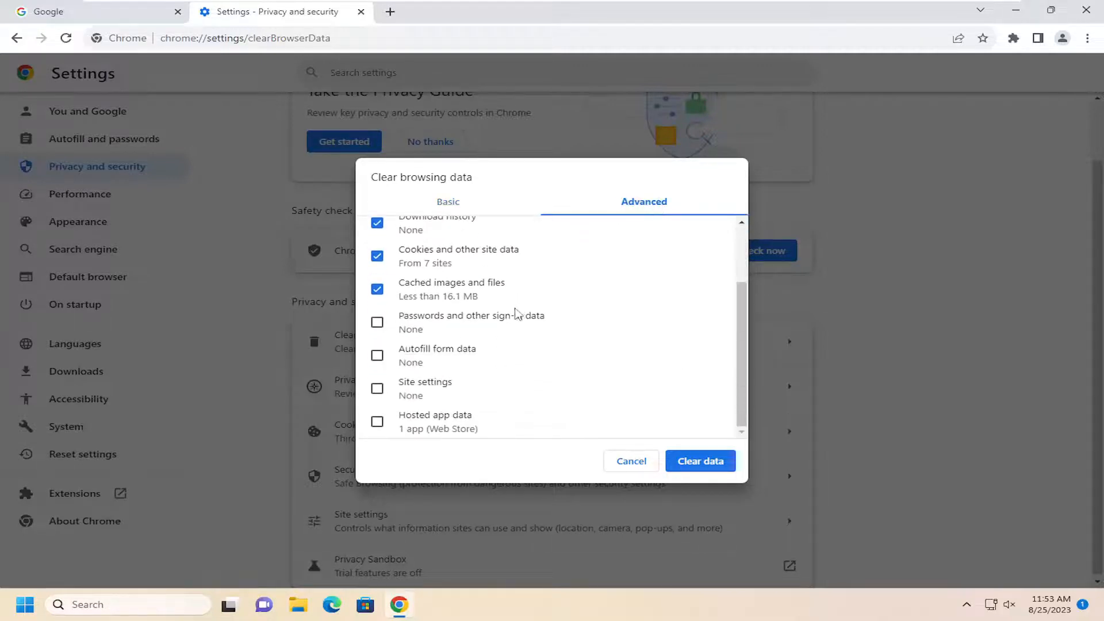
mouse_move(461, 324)
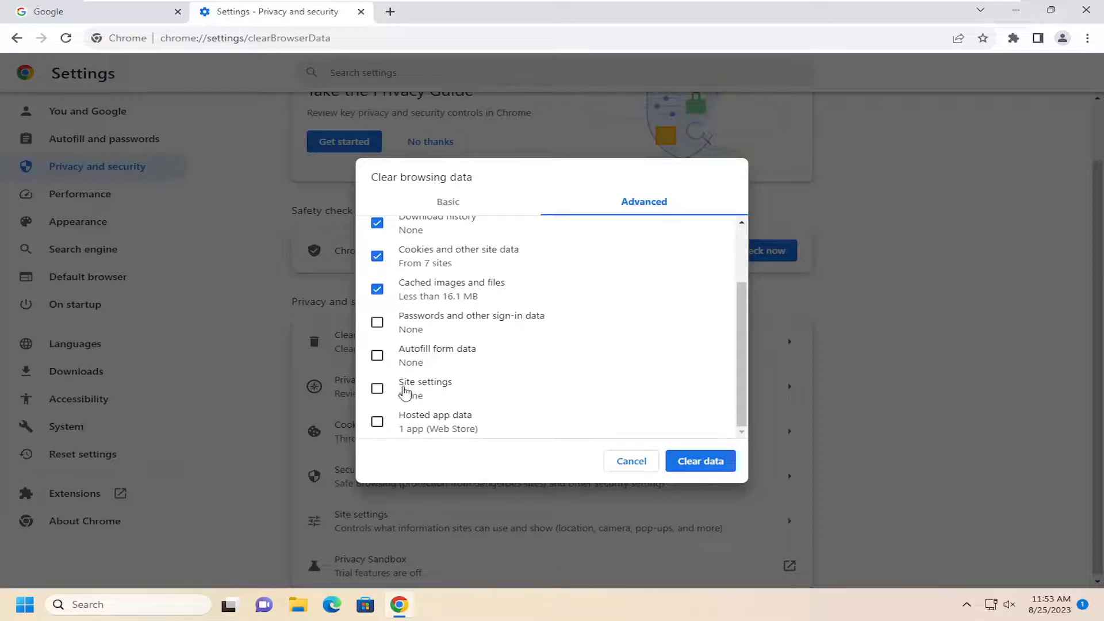
mouse_move(439, 431)
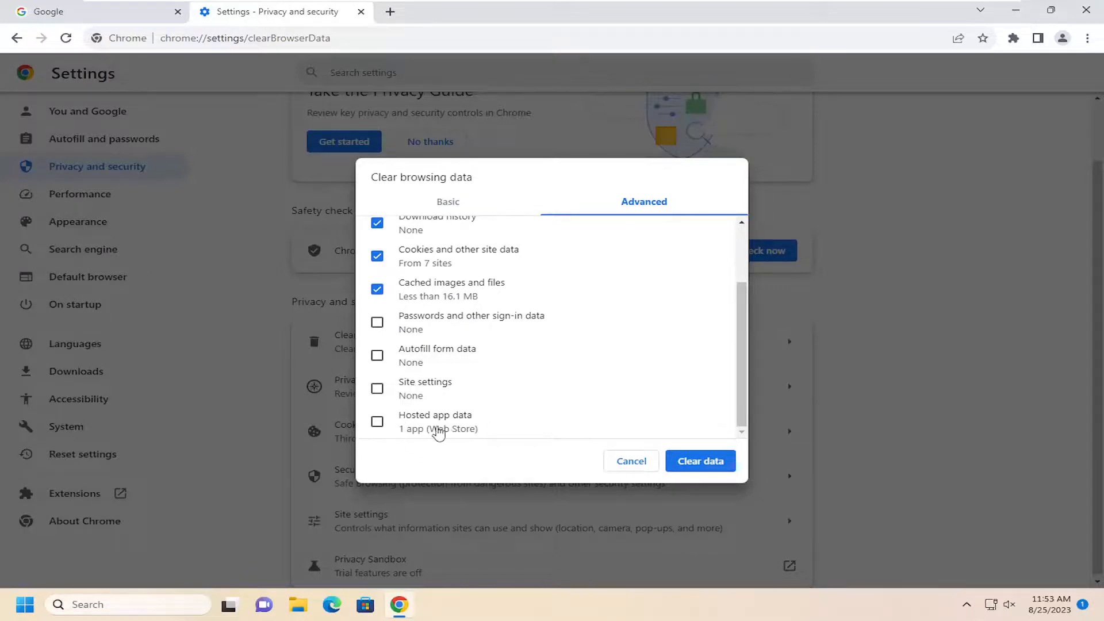
click(447, 201)
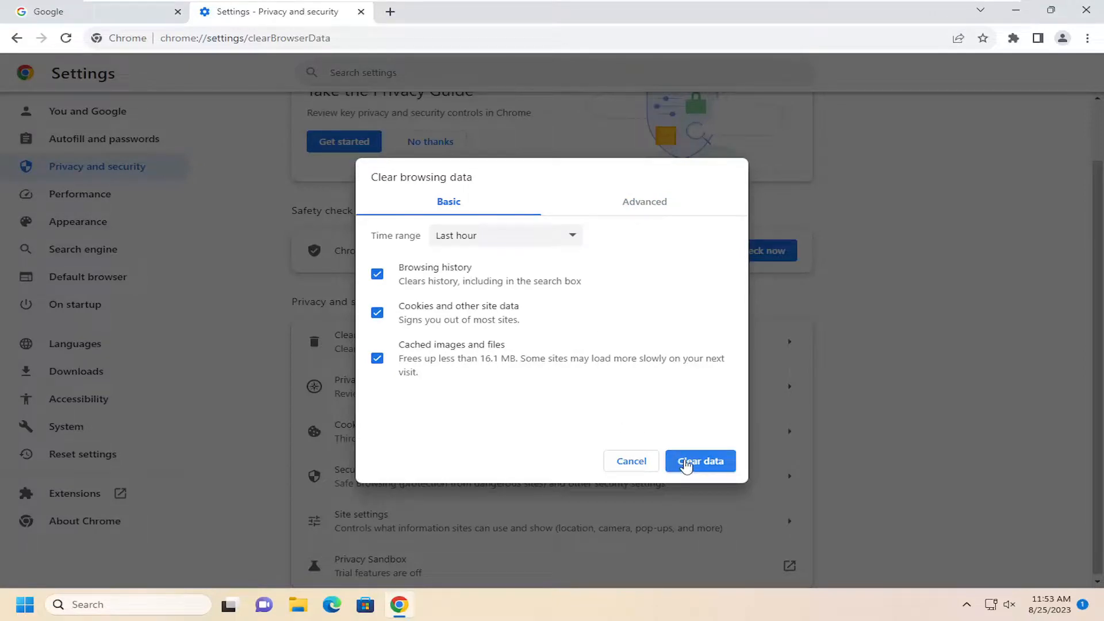
Clear the last hour's history, cookies and cache, then relaunch Chrome from taskbar search.
click(699, 461)
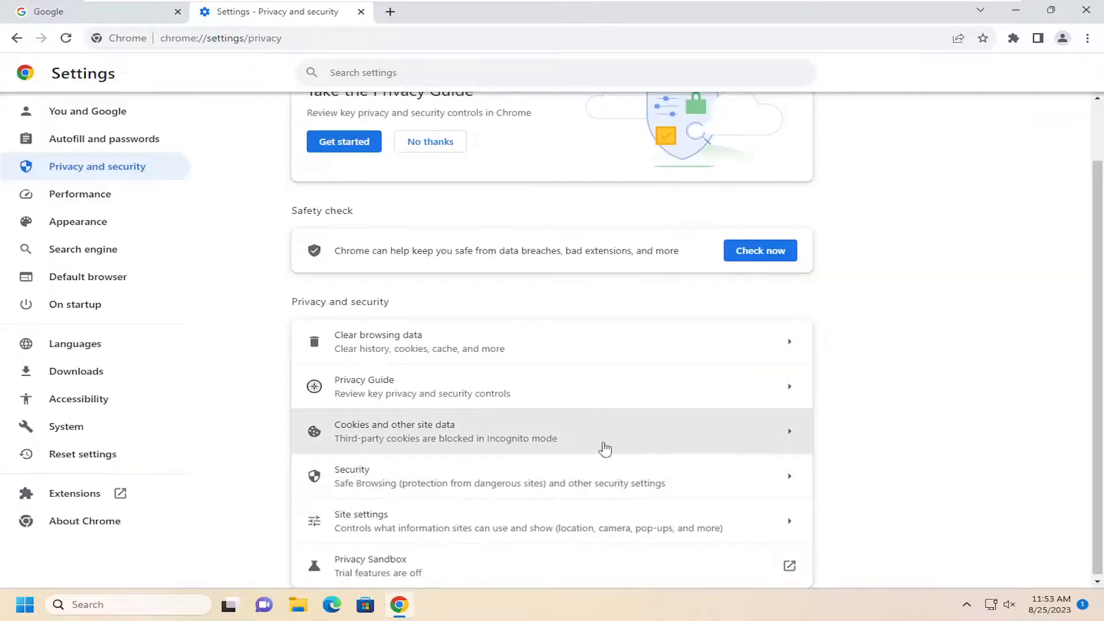
mouse_move(1063, 255)
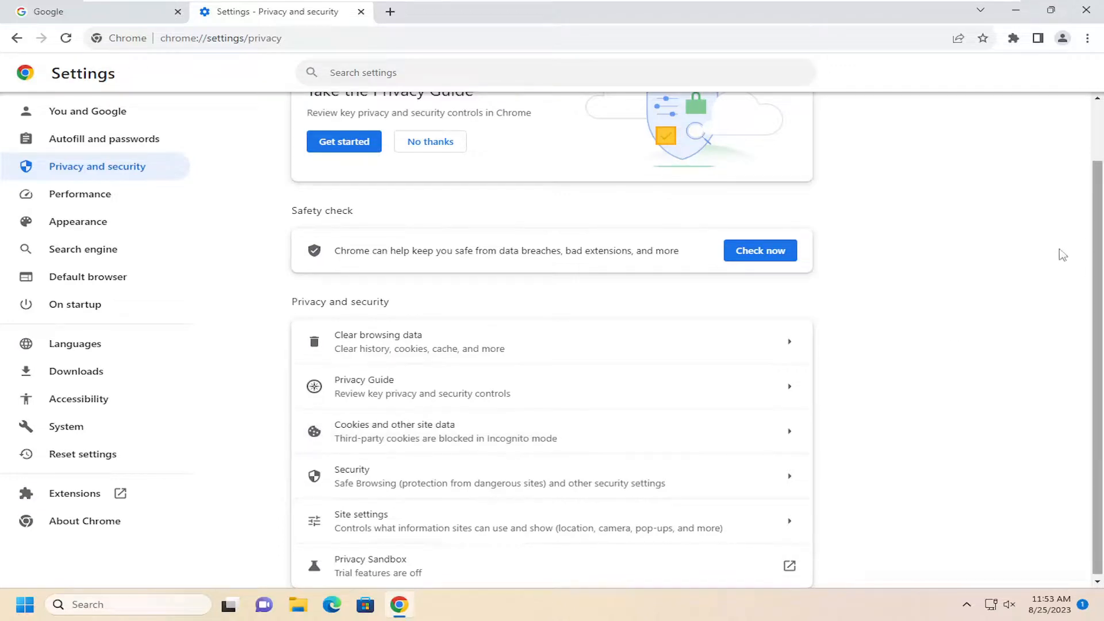
mouse_move(1075, 42)
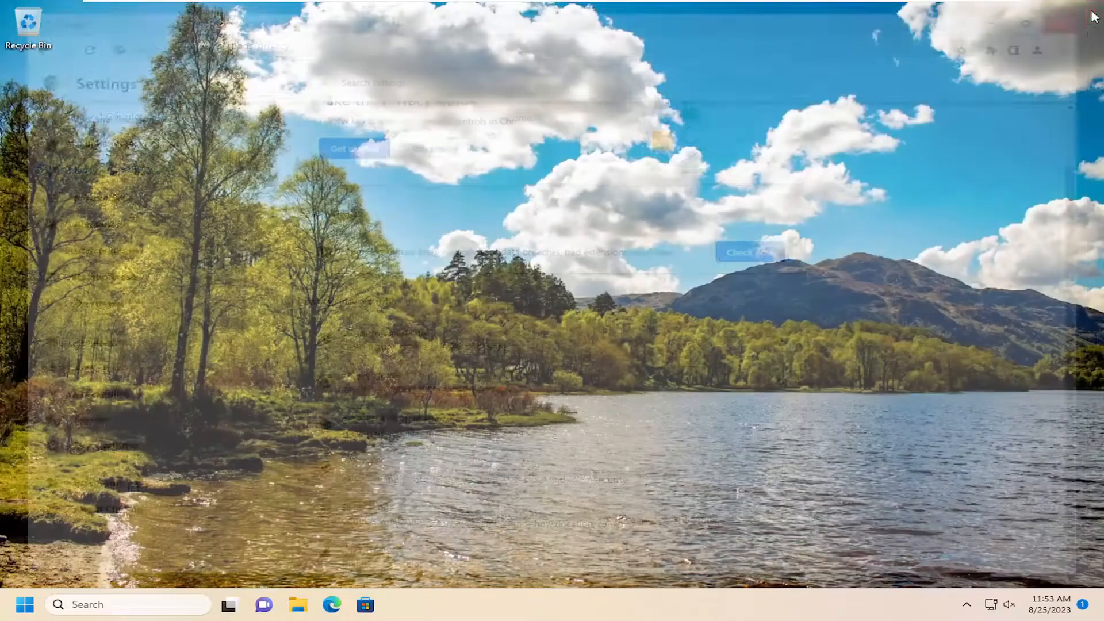
text(chr)
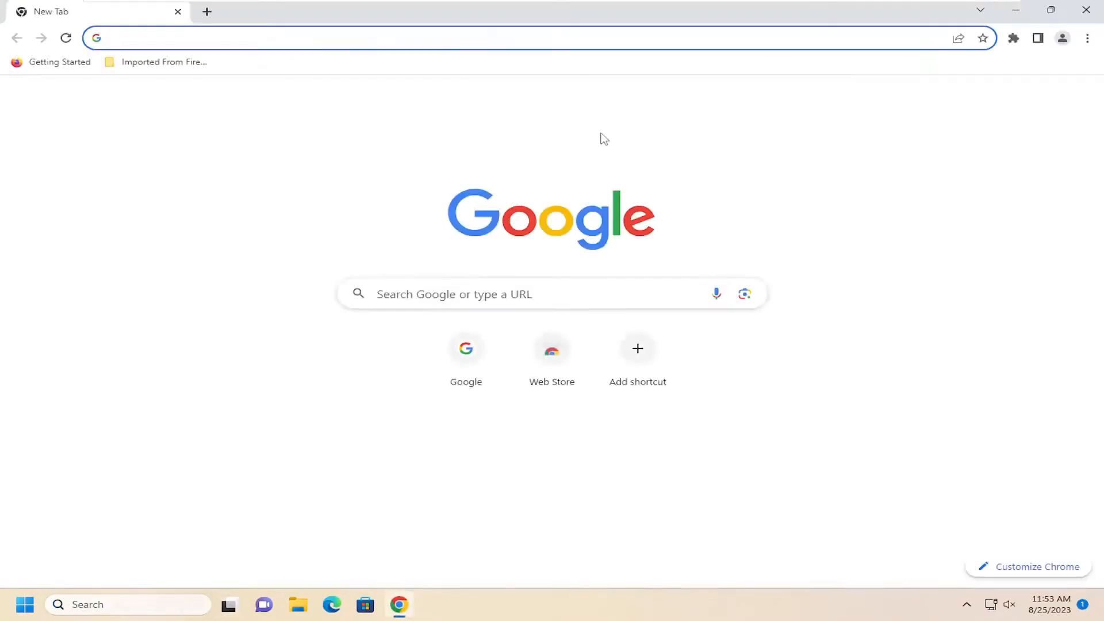
click(169, 190)
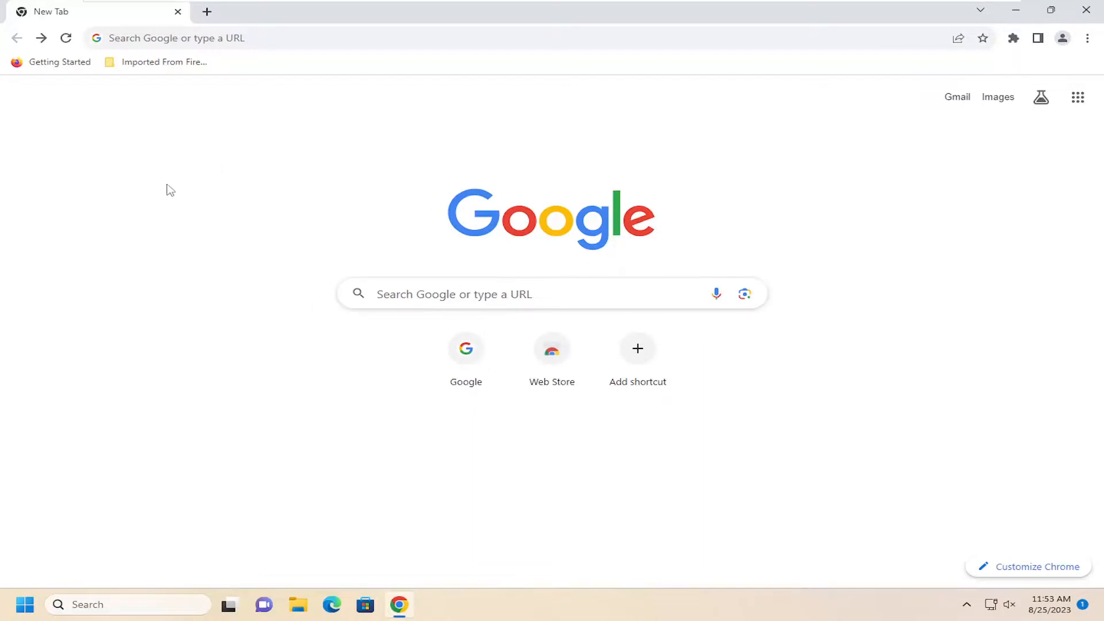